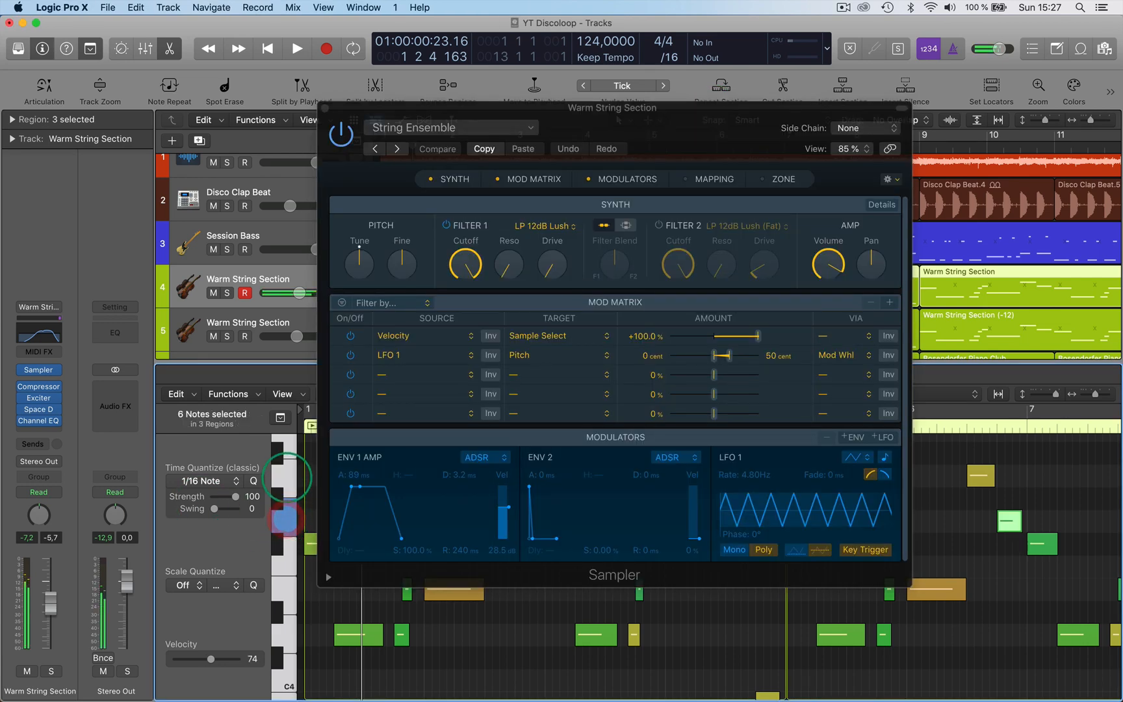
- Show the on-screen keyboard for Warm String Section from the Window menu and test a note
{"action": "left_click", "coordinate": [289, 597]}
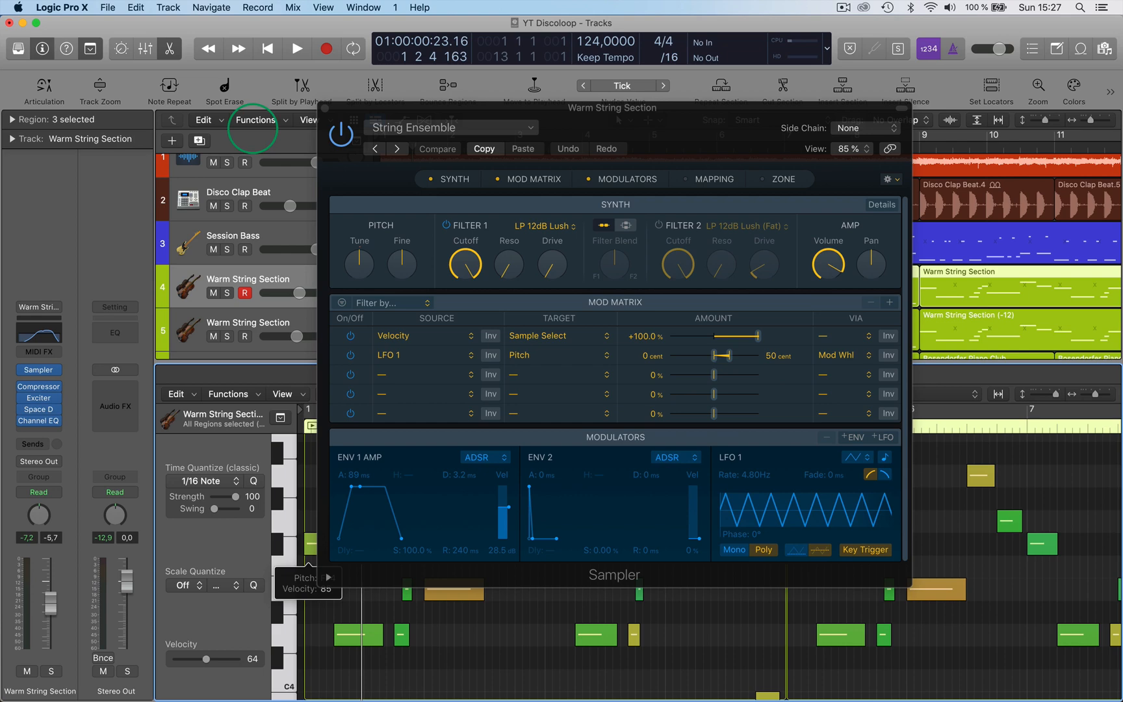
{"action": "left_click", "coordinate": [363, 7]}
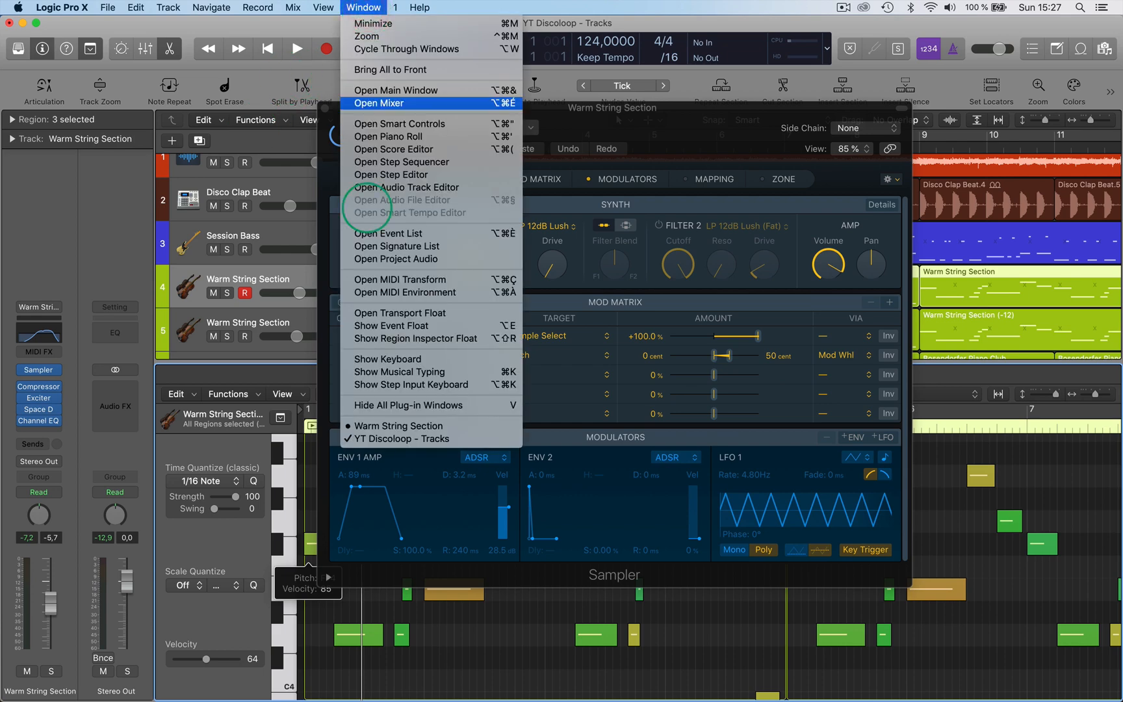
{"action": "mouse_move", "coordinate": [389, 359]}
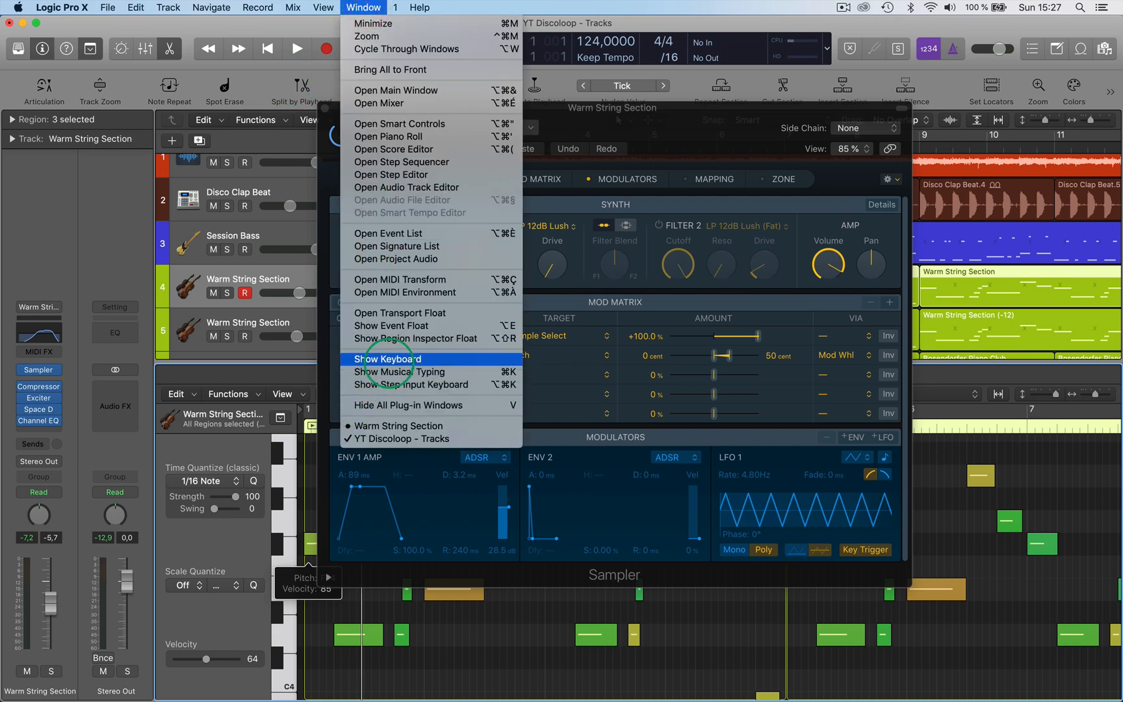
{"action": "left_click", "coordinate": [388, 359]}
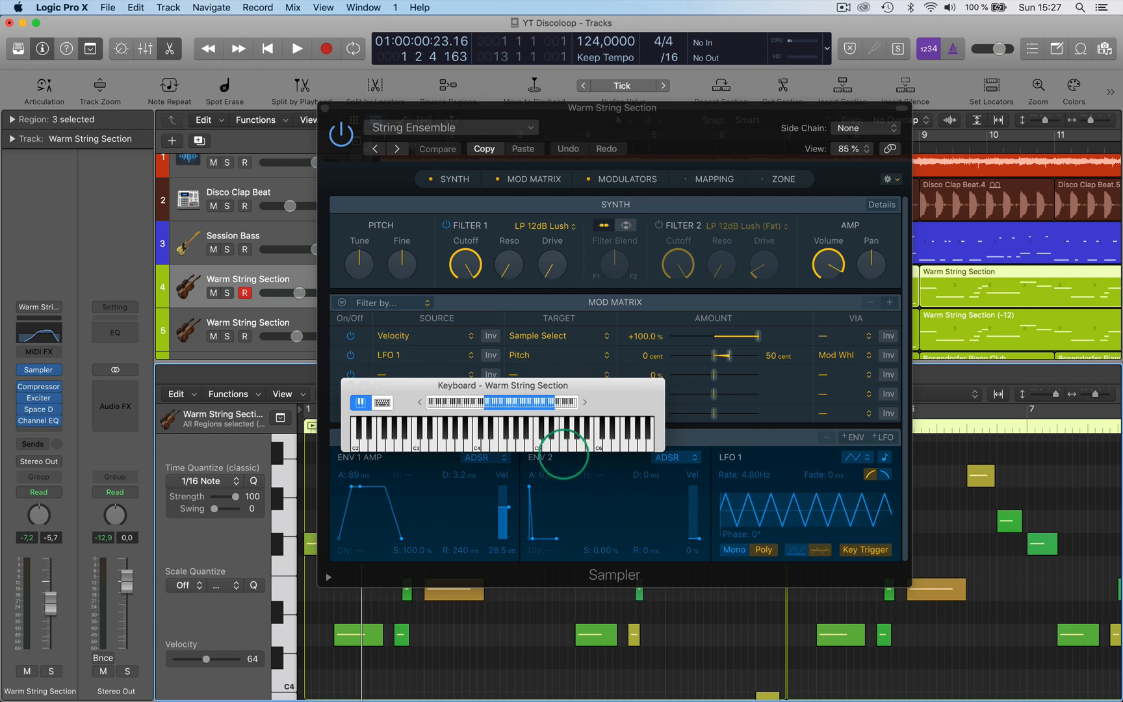
{"action": "left_click", "coordinate": [560, 441]}
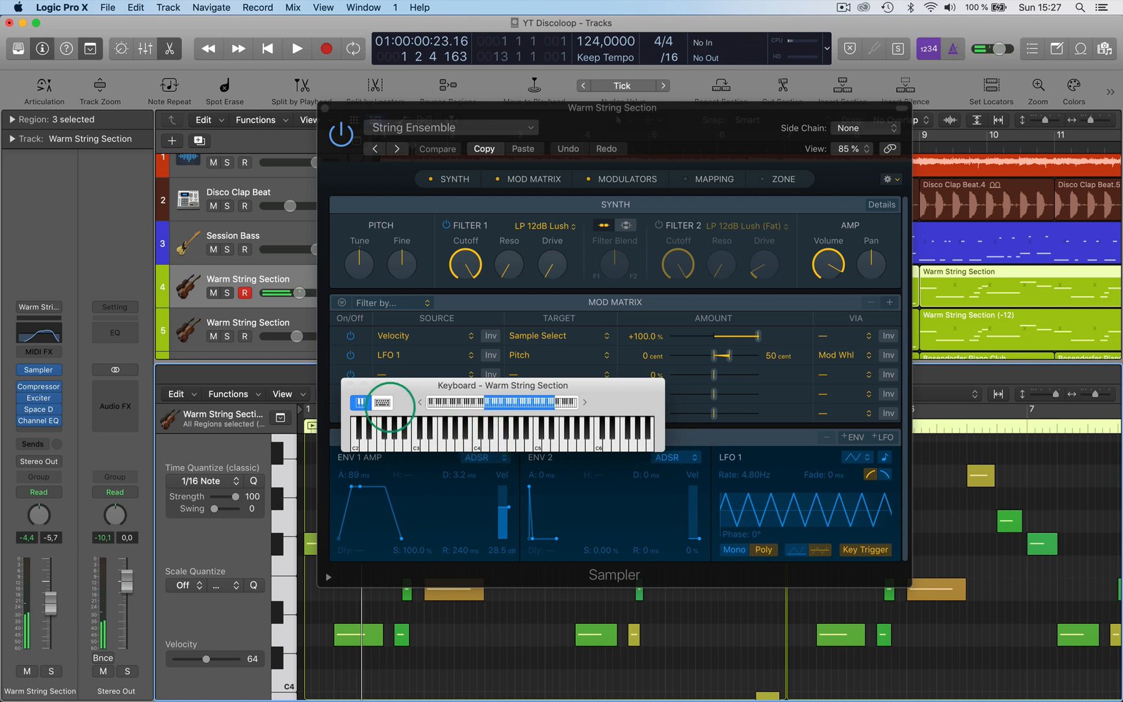
- Switch the keyboard window to the Musical Typing layout
{"action": "left_click", "coordinate": [388, 402]}
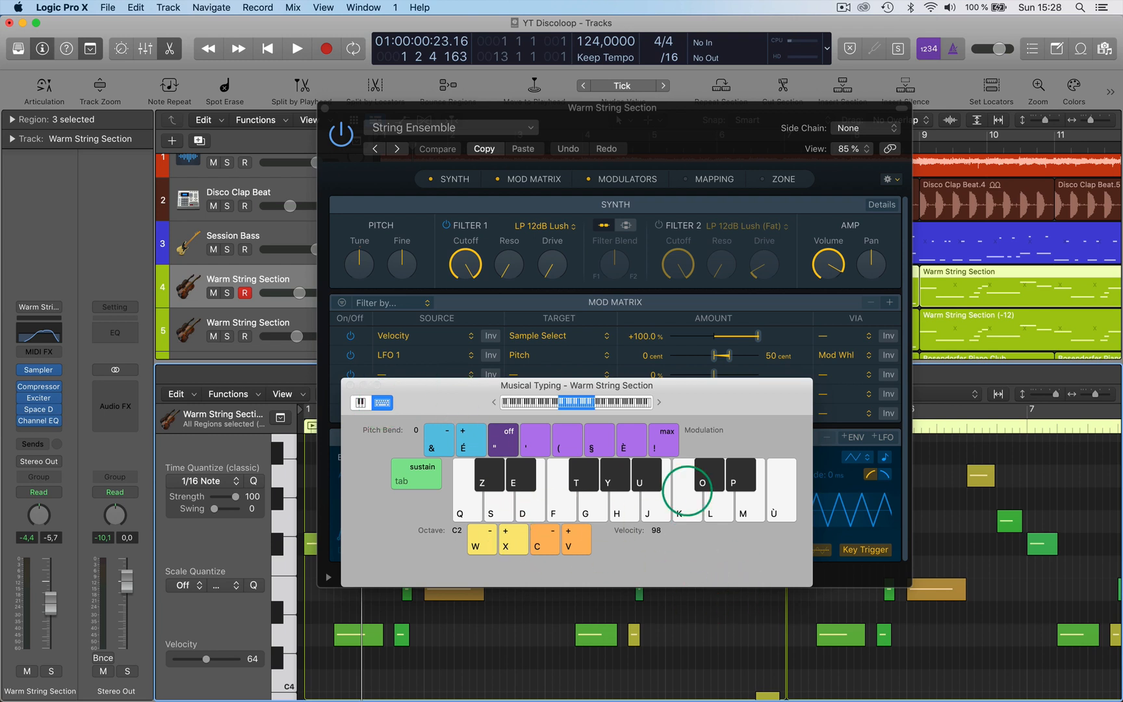
{"action": "mouse_move", "coordinate": [438, 508]}
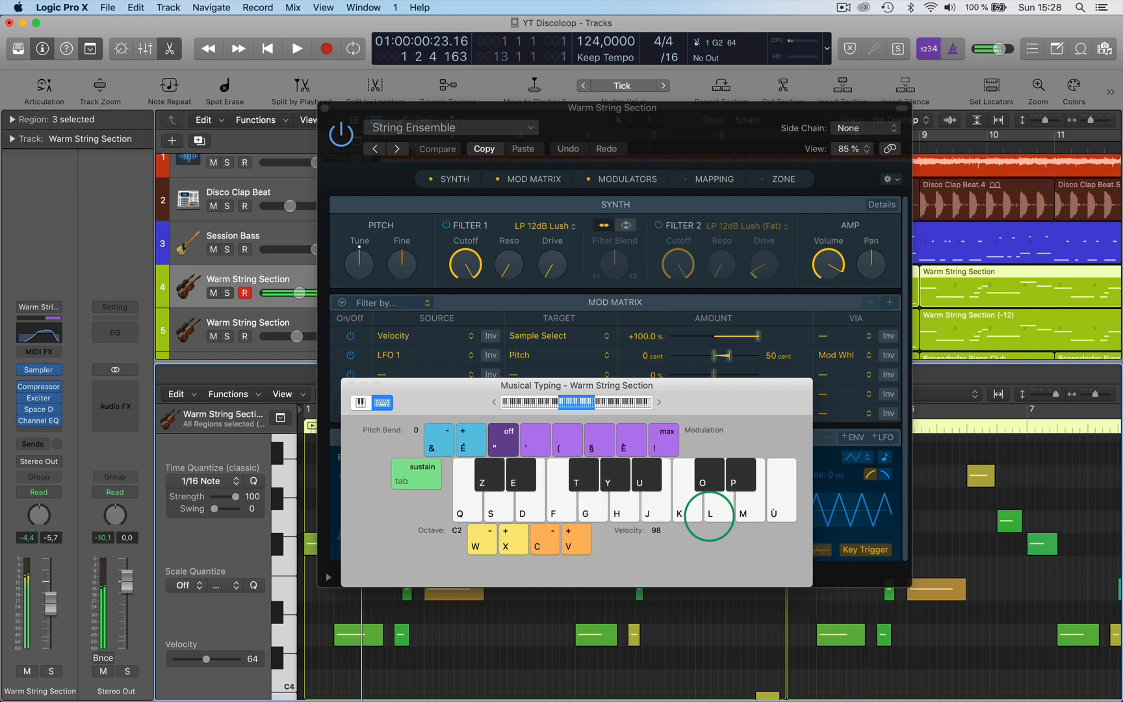
{"action": "mouse_move", "coordinate": [739, 406]}
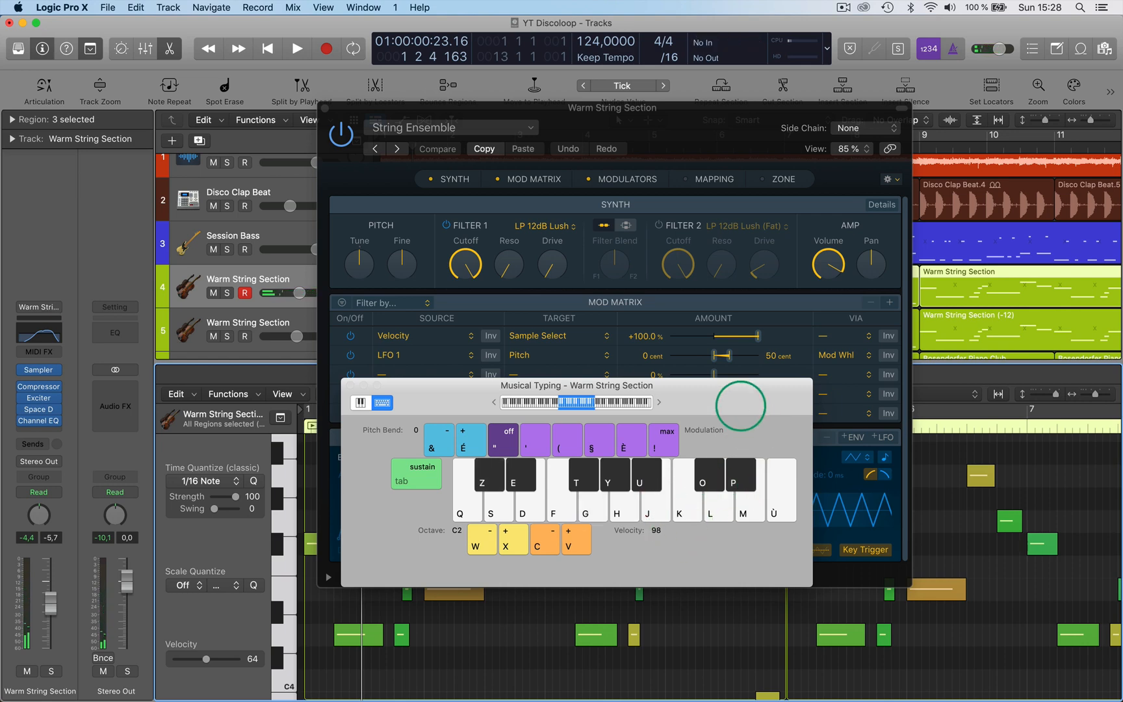